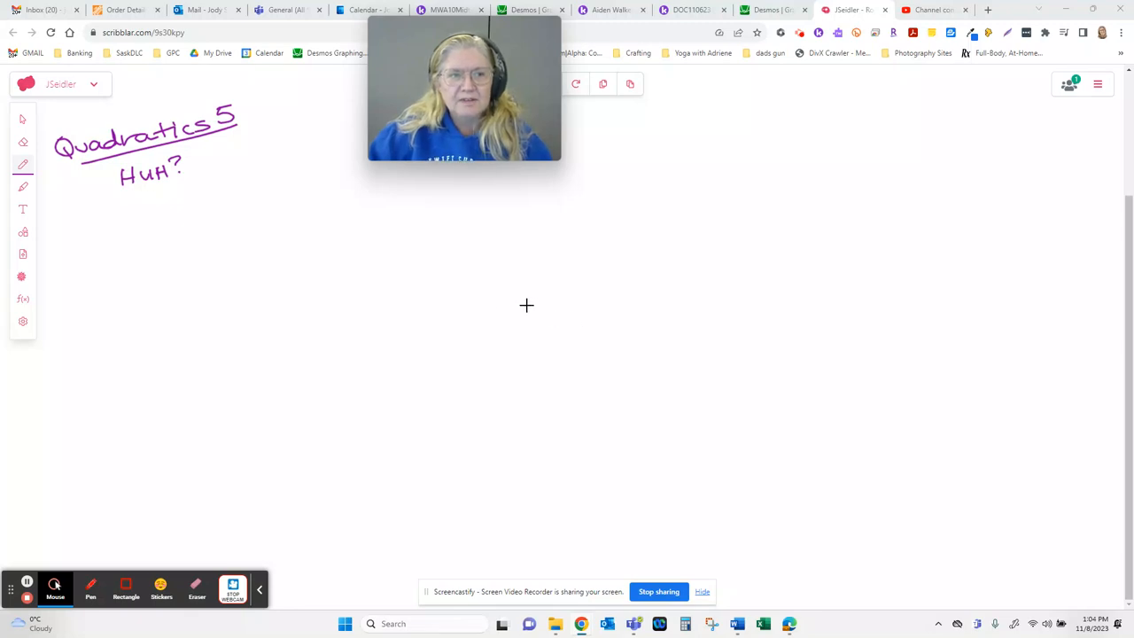
mouse_move(518, 292)
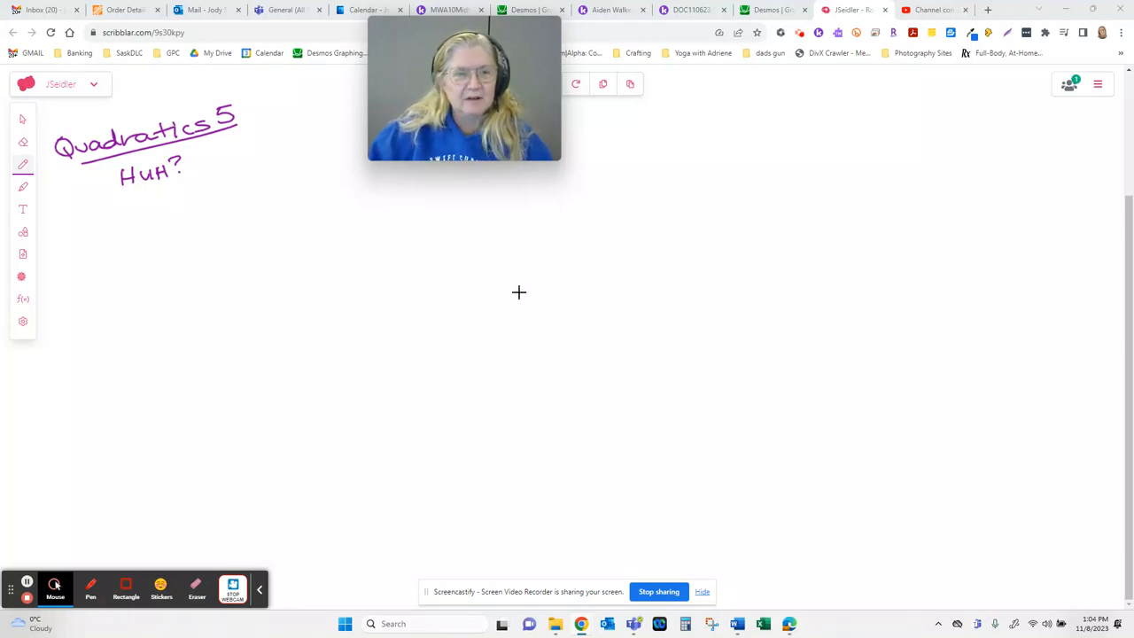
mouse_move(273, 362)
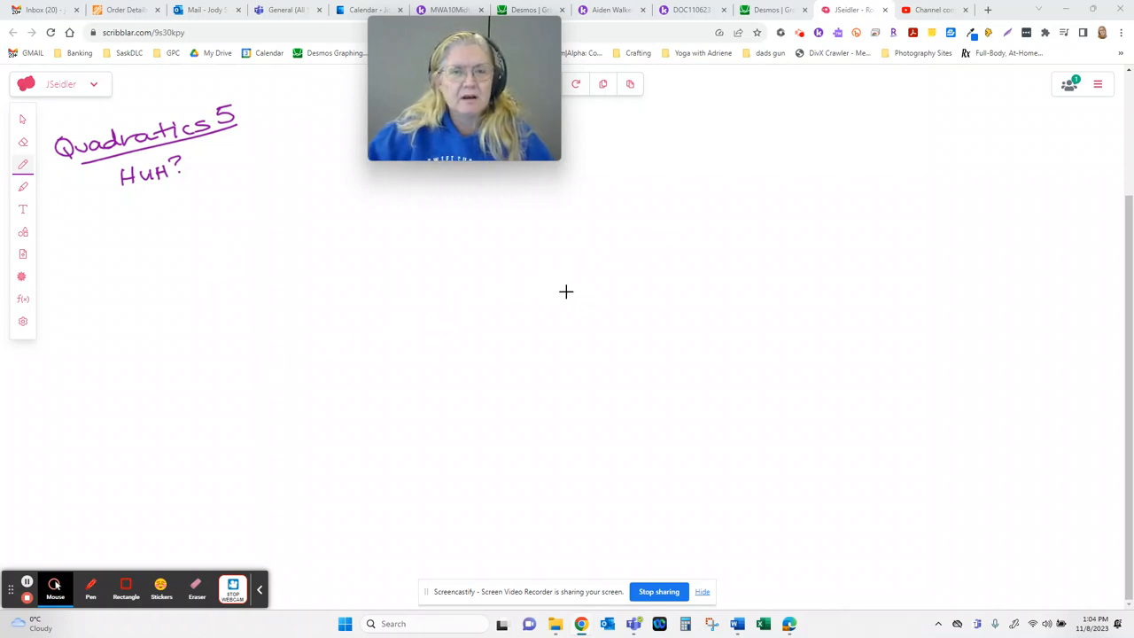
mouse_move(556, 295)
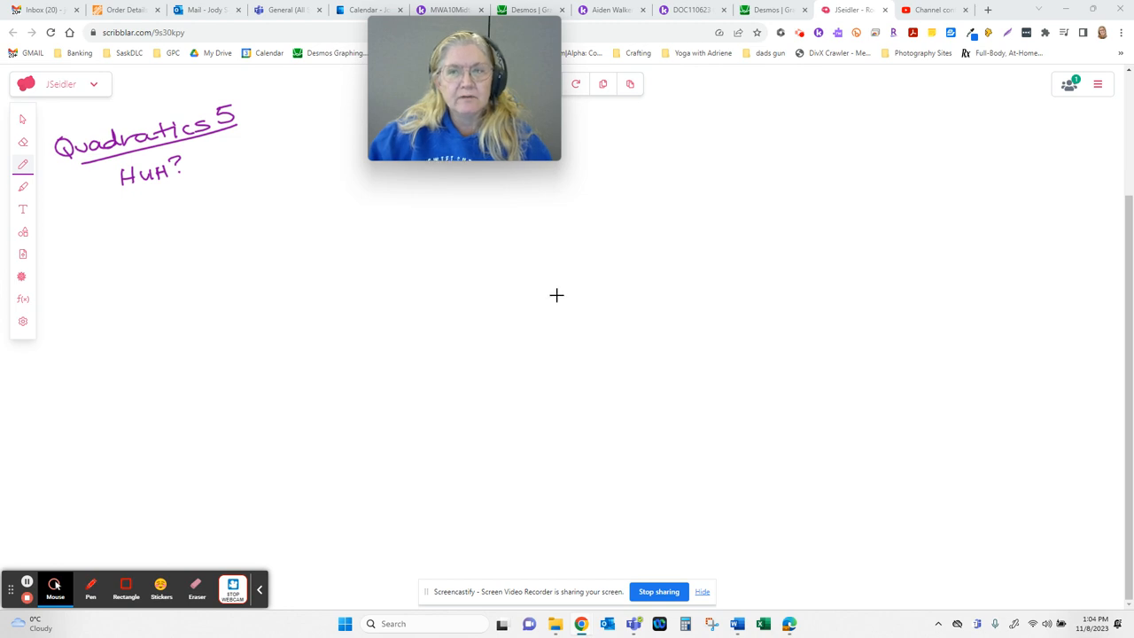
mouse_move(621, 248)
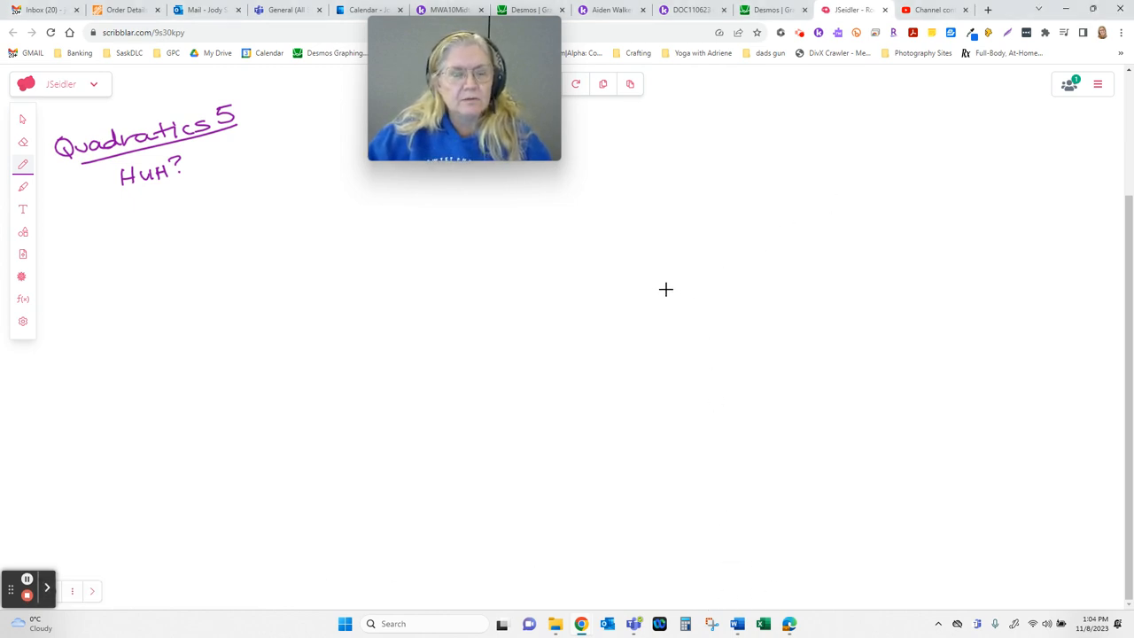
mouse_move(645, 282)
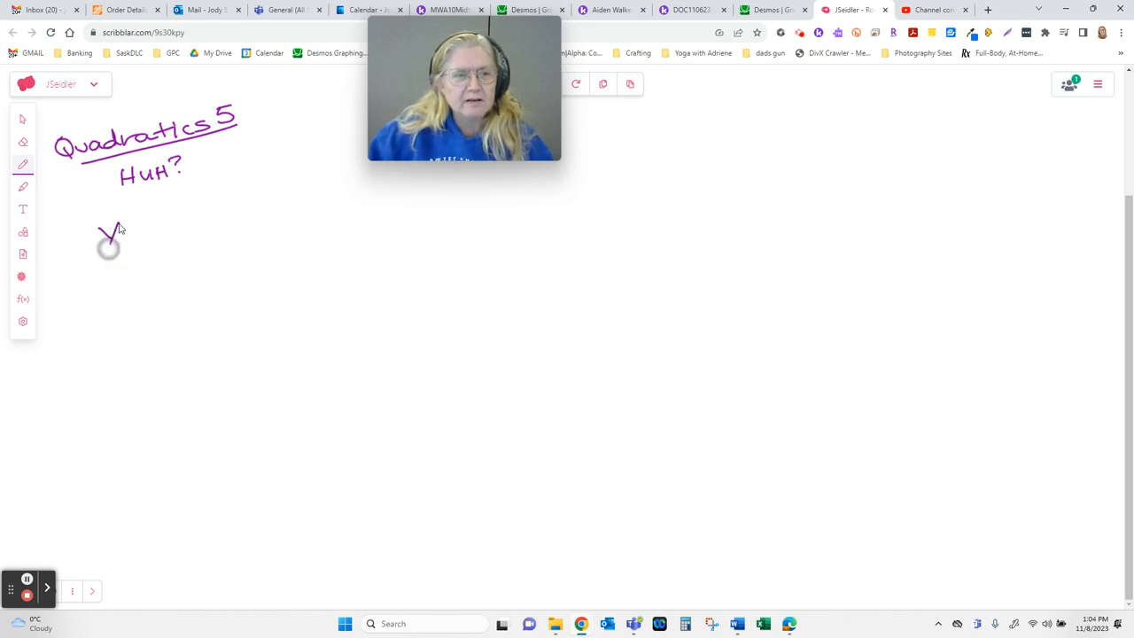
Handwrite the standard form y = ax² + bx + c below the title
left_click_drag(106, 226, 169, 239)
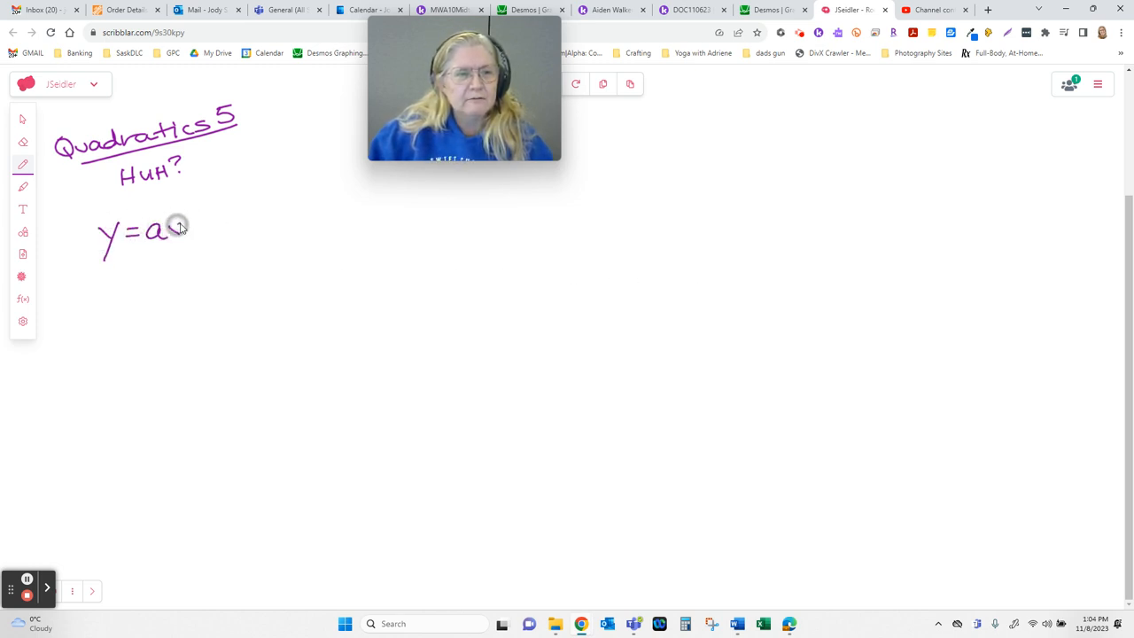
left_click_drag(174, 227, 248, 230)
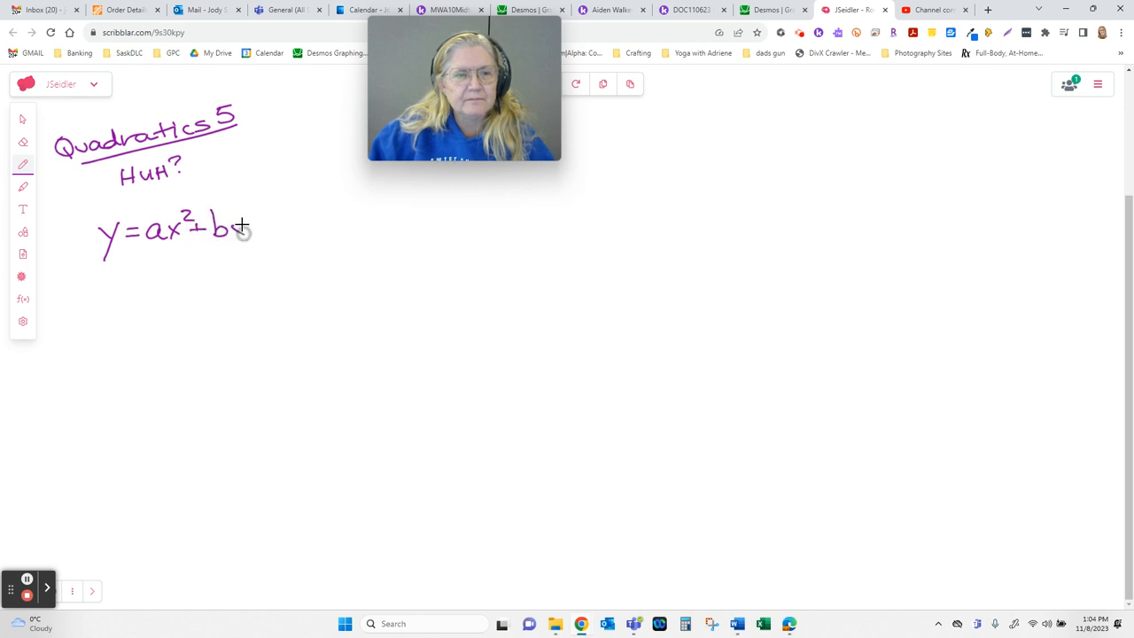
left_click_drag(248, 228, 287, 229)
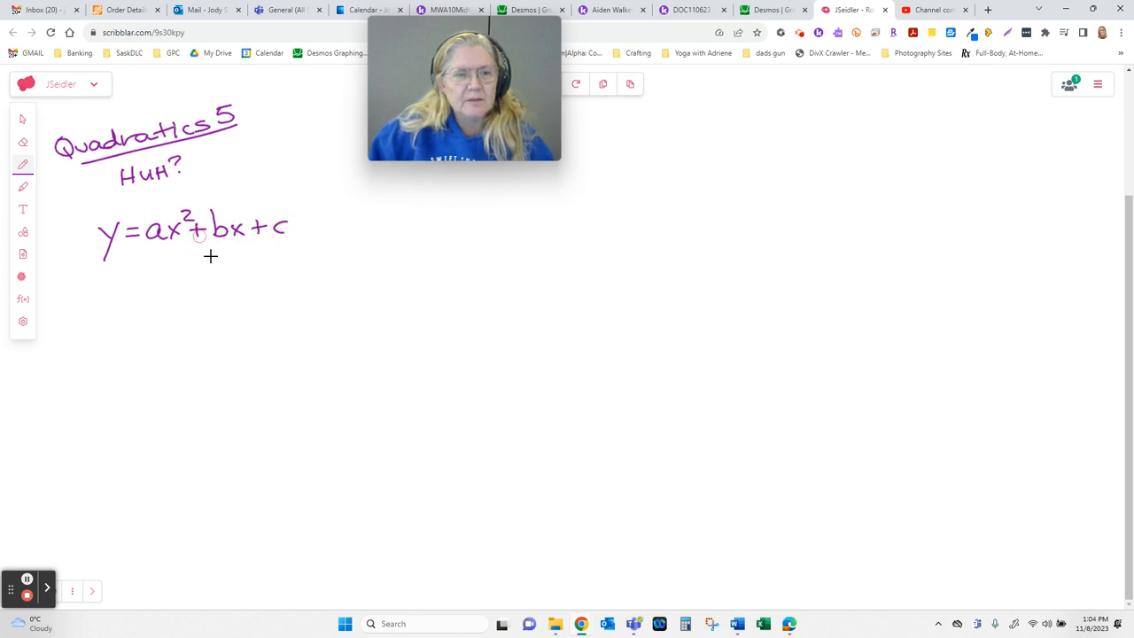
Handwrite the vertex form y = a(x − p)² + q beneath it and erase the stray arrow
left_click_drag(98, 280, 113, 287)
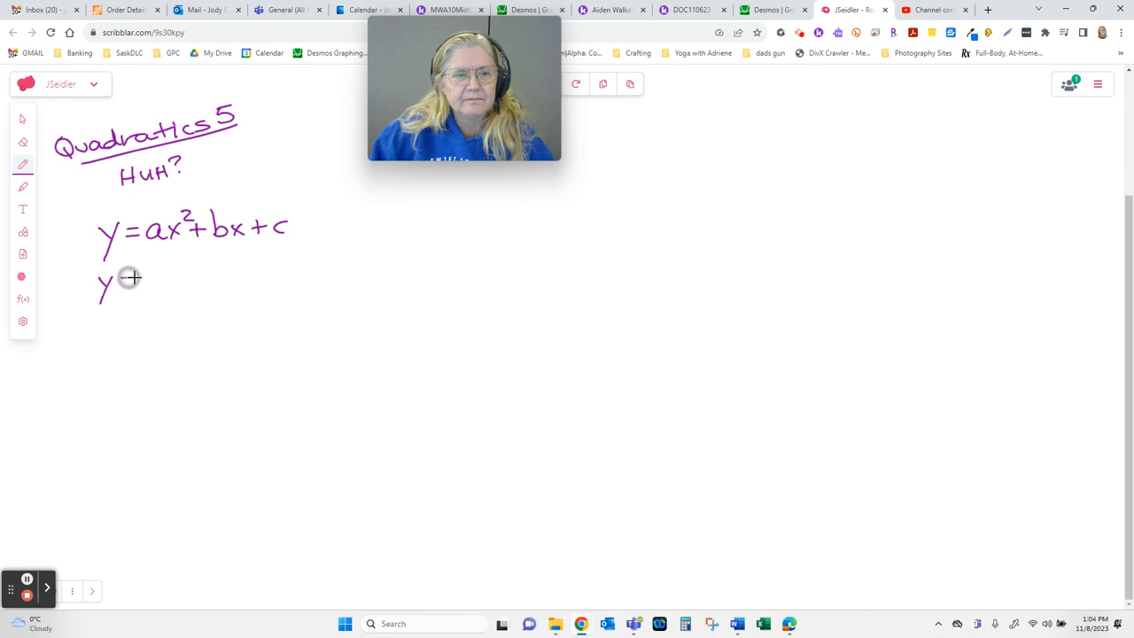
left_click_drag(124, 282, 221, 282)
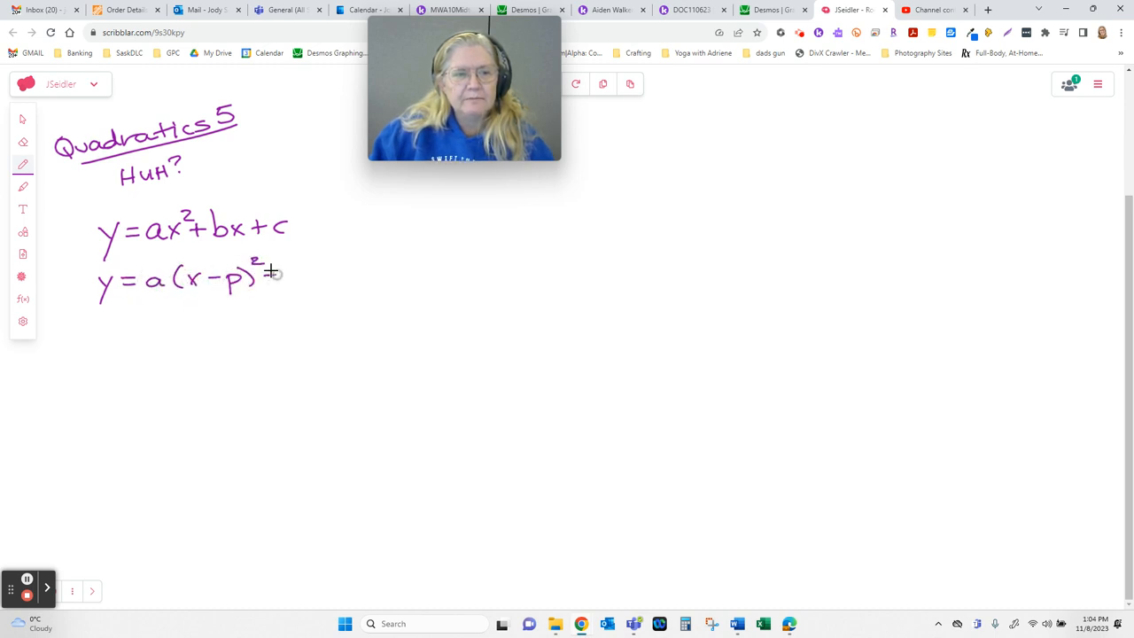
left_click_drag(265, 280, 310, 292)
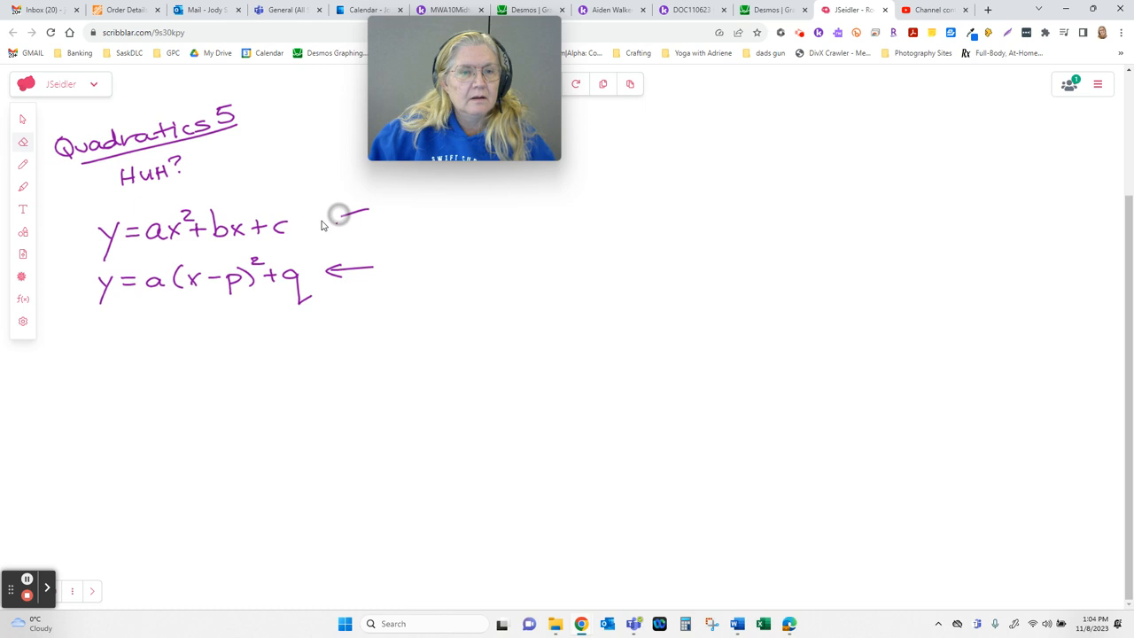
left_click(21, 166)
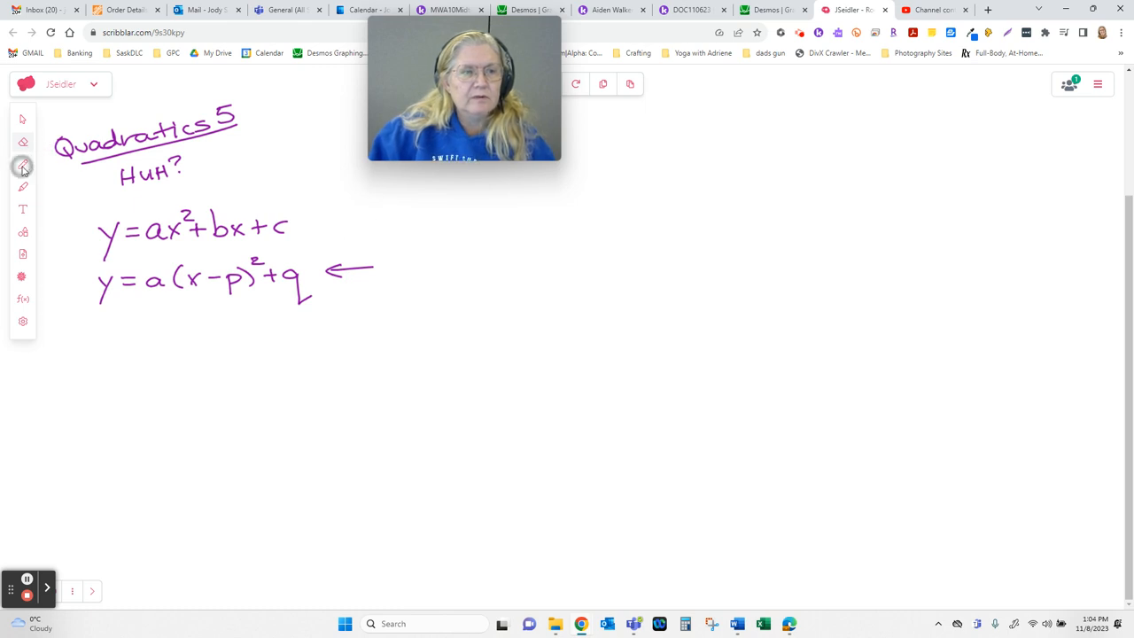
left_click(22, 166)
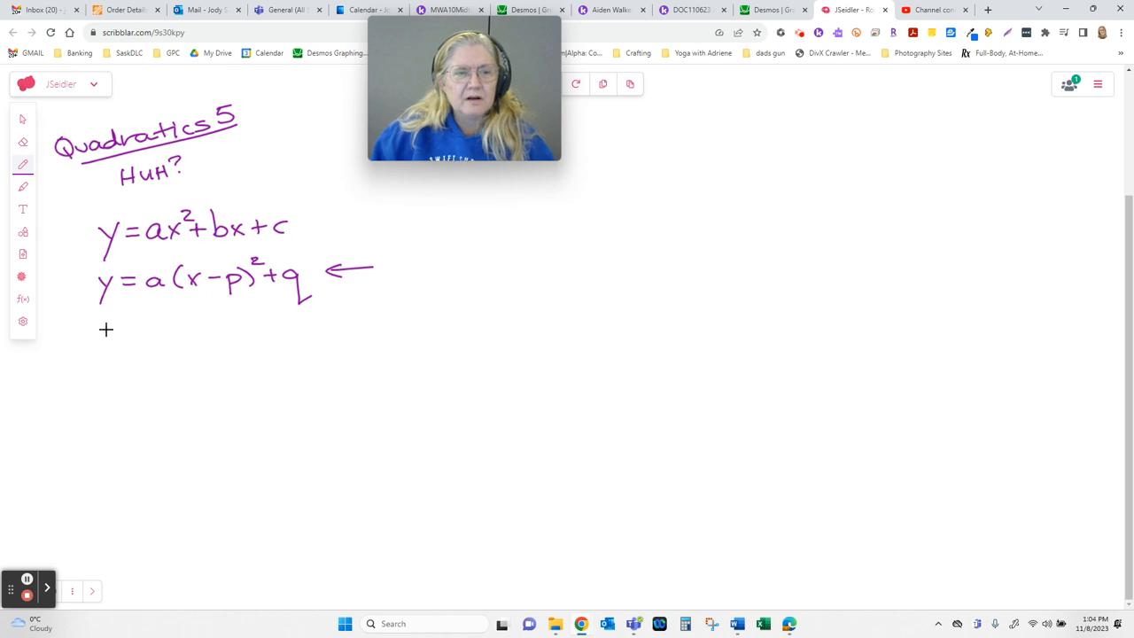
Draw a brace under both equations and list characteristics including max/min and domain
left_click_drag(88, 322, 334, 323)
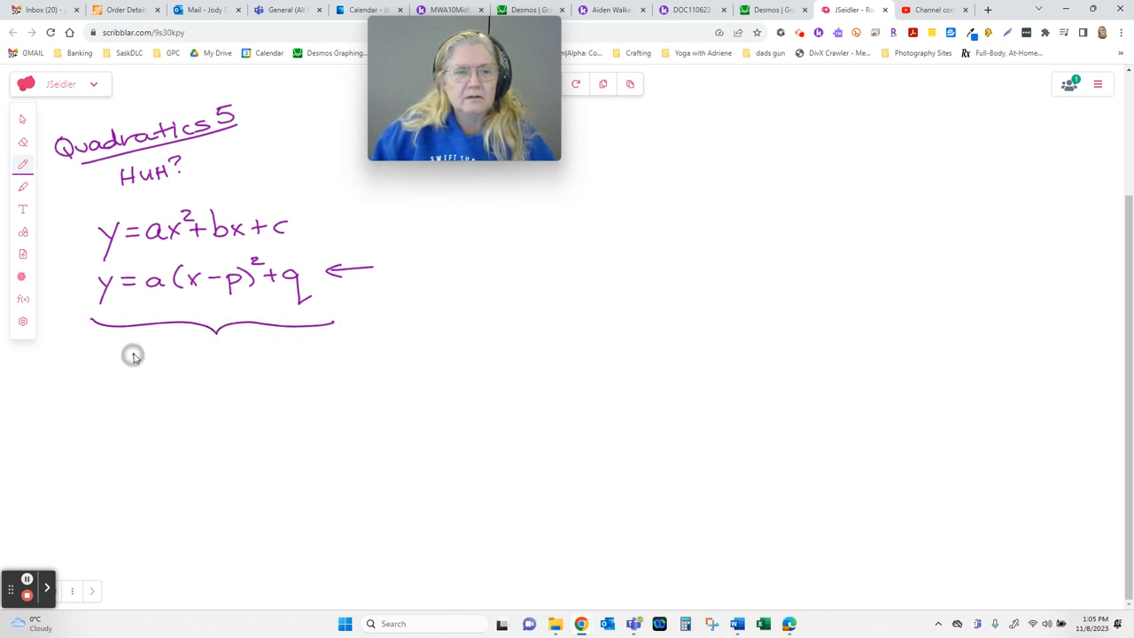
left_click_drag(124, 355, 209, 354)
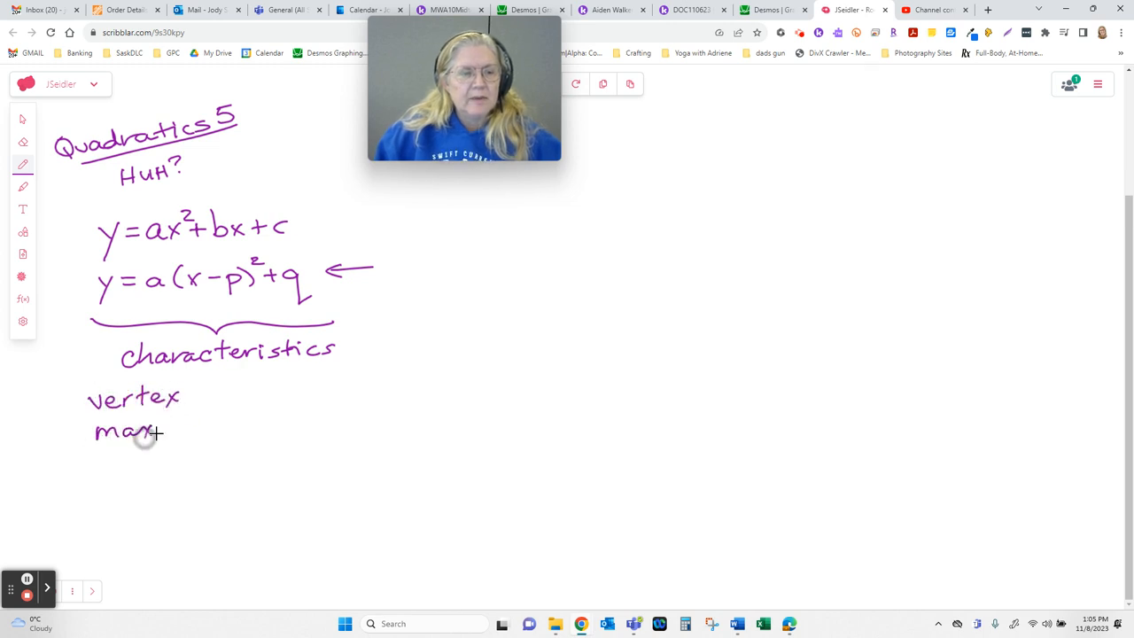
left_click_drag(164, 432, 210, 434)
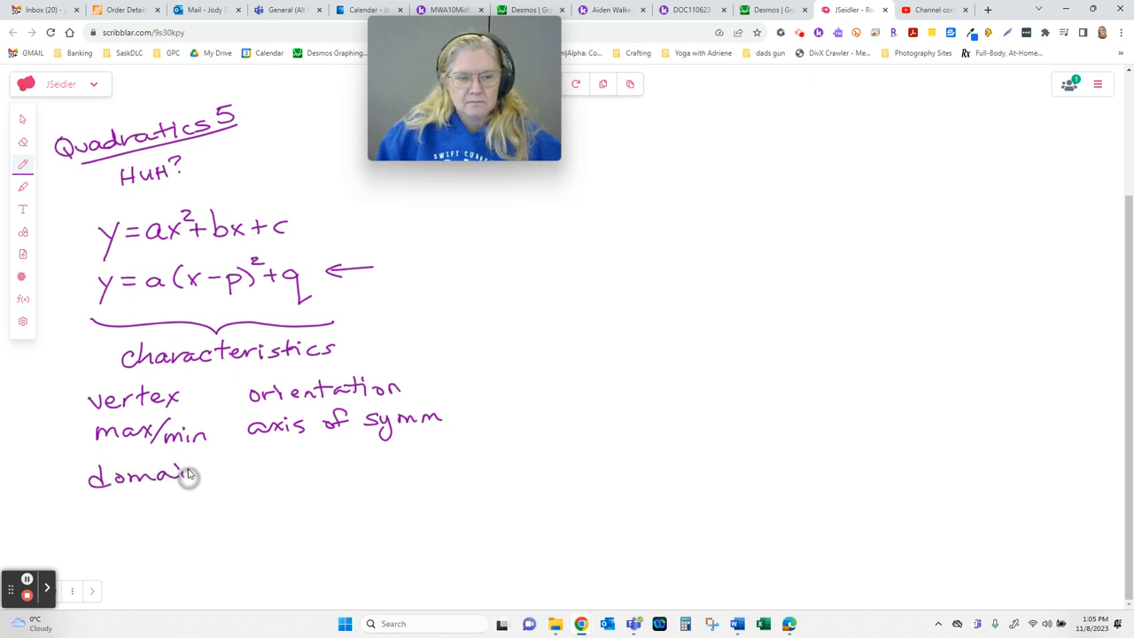
left_click_drag(246, 465, 328, 475)
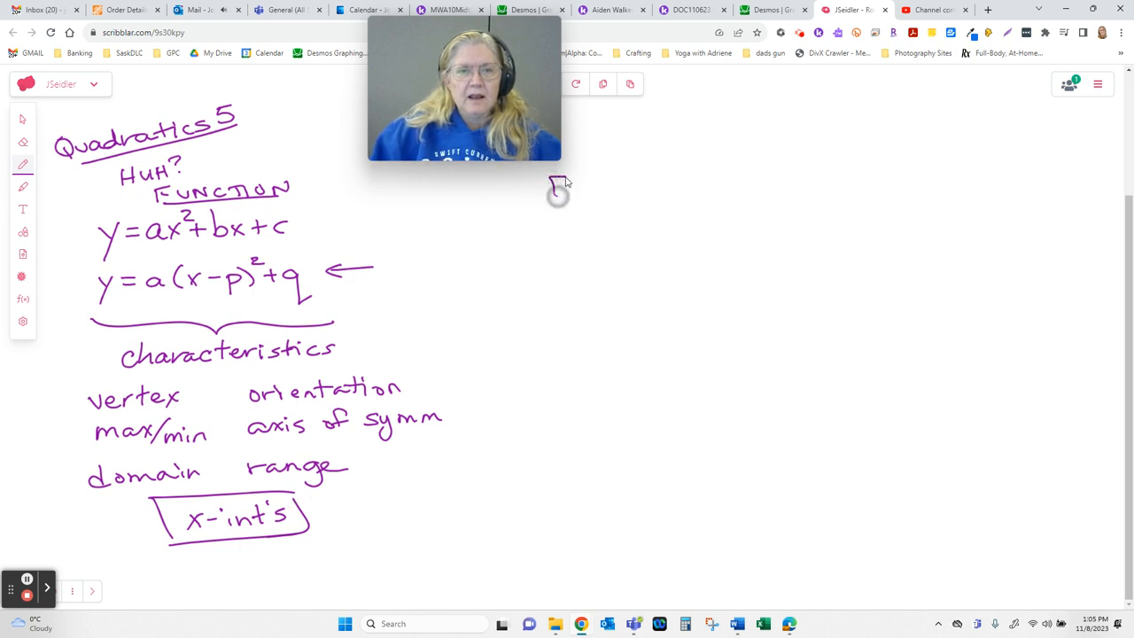
Write the heading EQUATION on the right side and underline it
left_click_drag(549, 186, 635, 192)
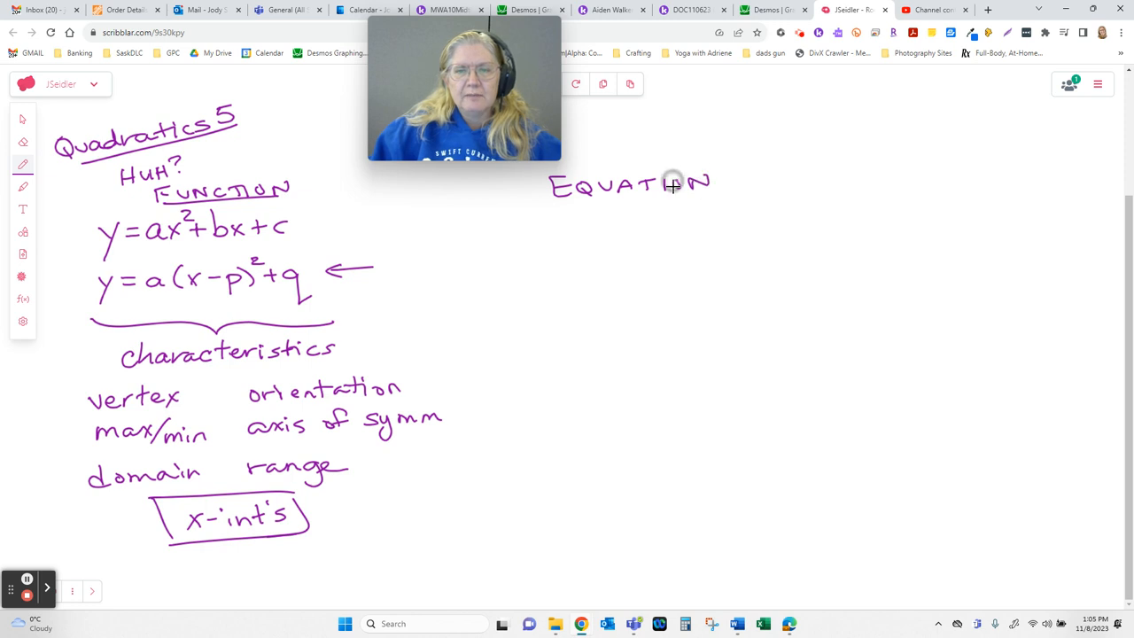
left_click_drag(553, 204, 733, 204)
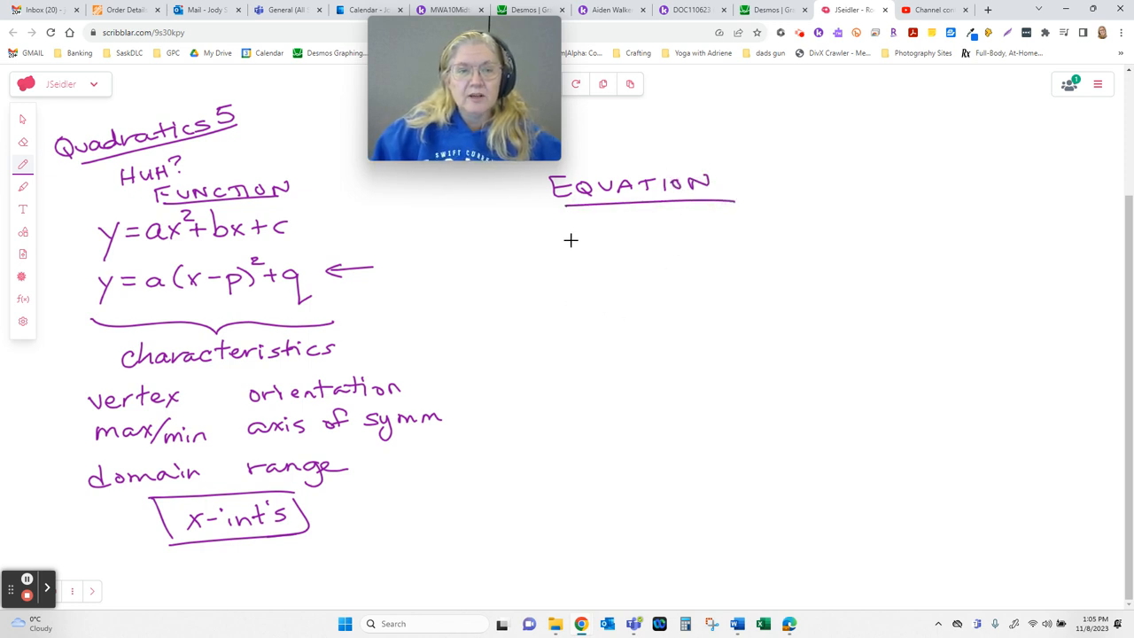
Write 0 = ax² + bx + c and 0 = a(x − p)² + q under the heading
left_click_drag(553, 232, 629, 232)
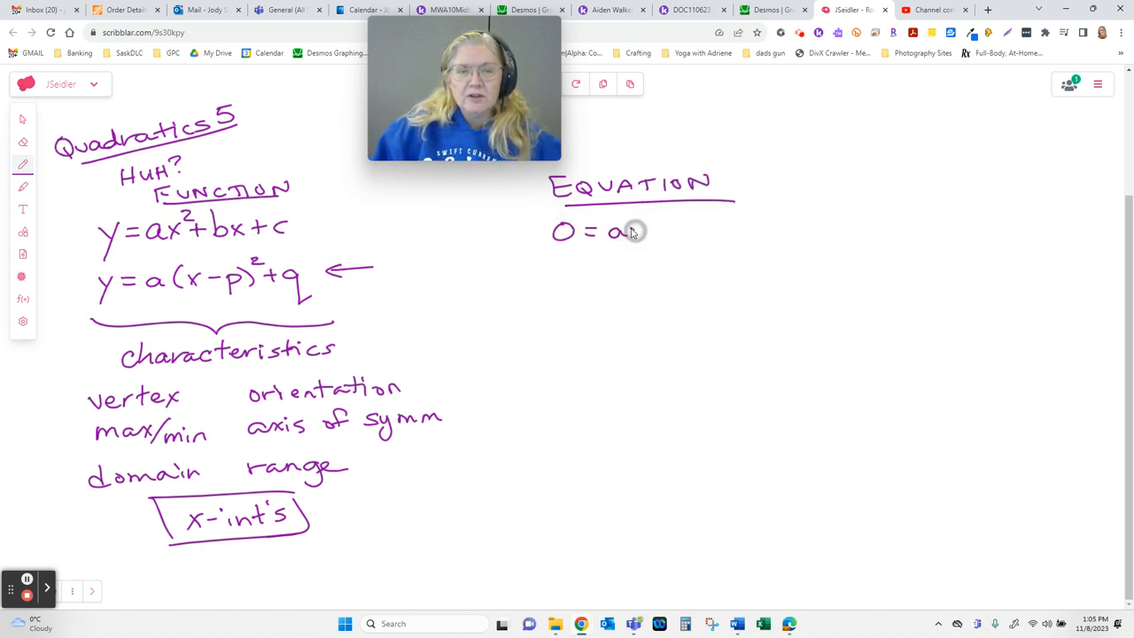
left_click_drag(629, 230, 700, 234)
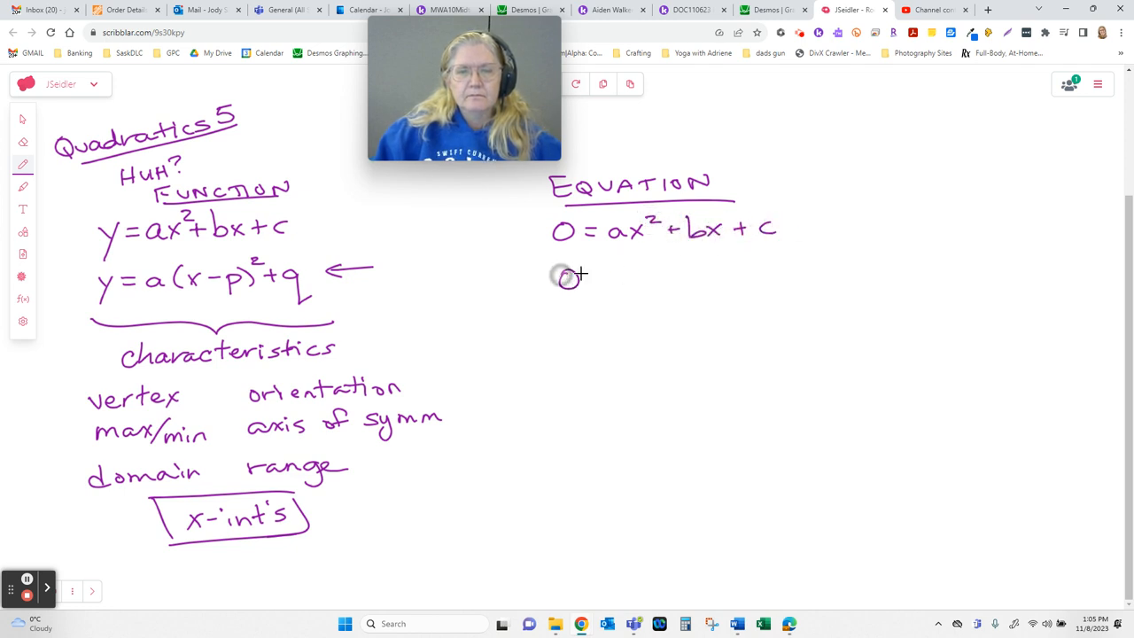
left_click_drag(558, 275, 659, 275)
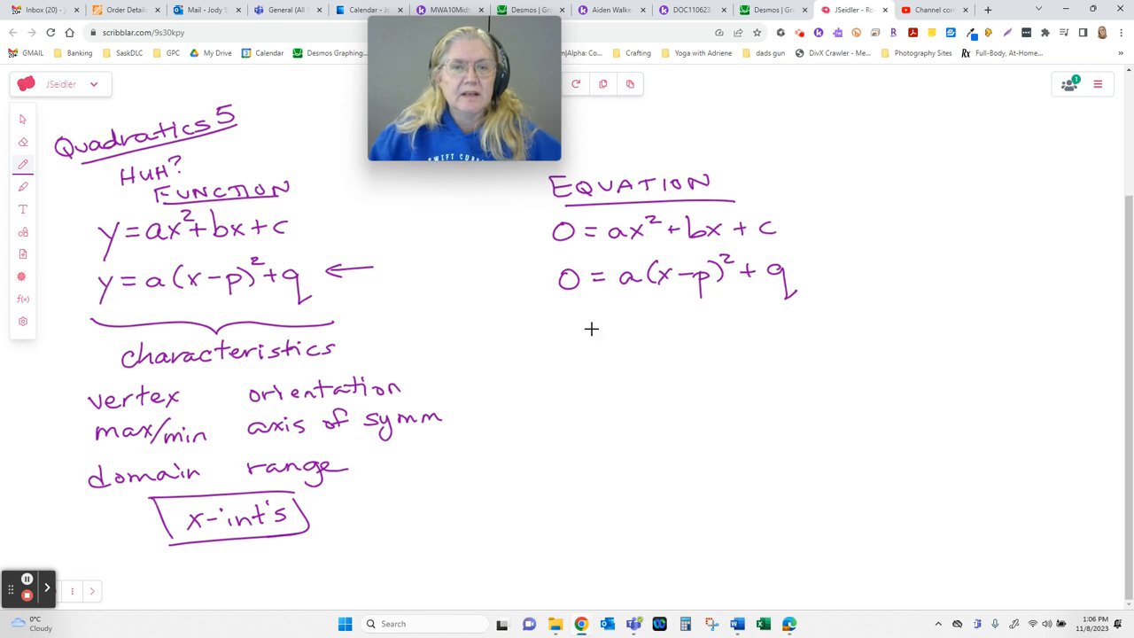
mouse_move(616, 367)
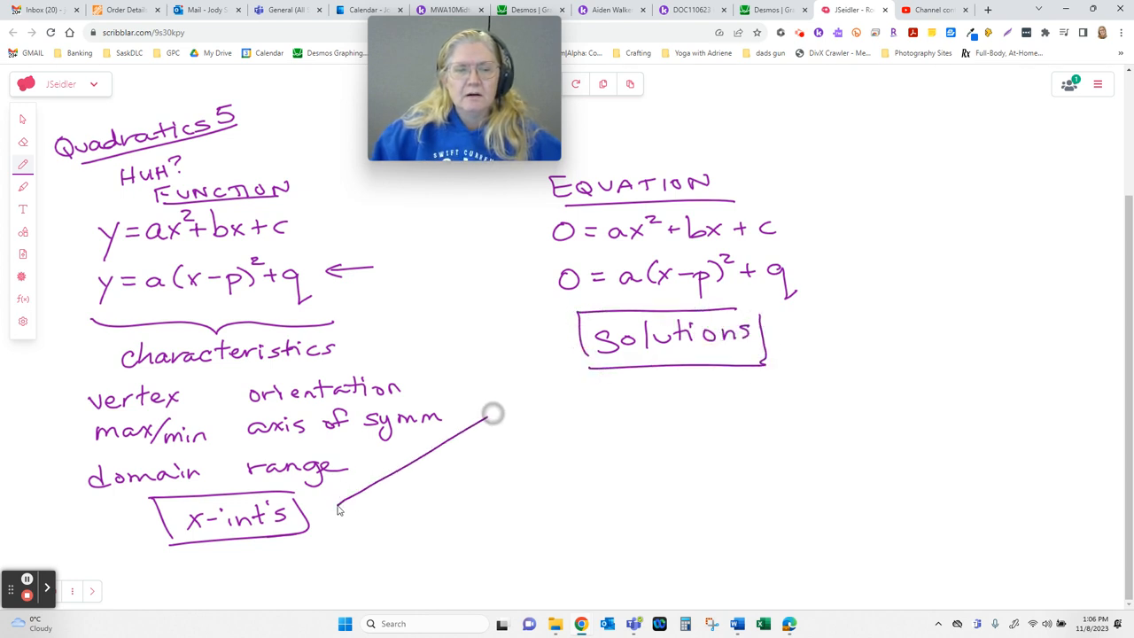
Link x-int's to Solutions with an arrow and list factoring, graph, complete the square
left_click_drag(337, 510, 576, 346)
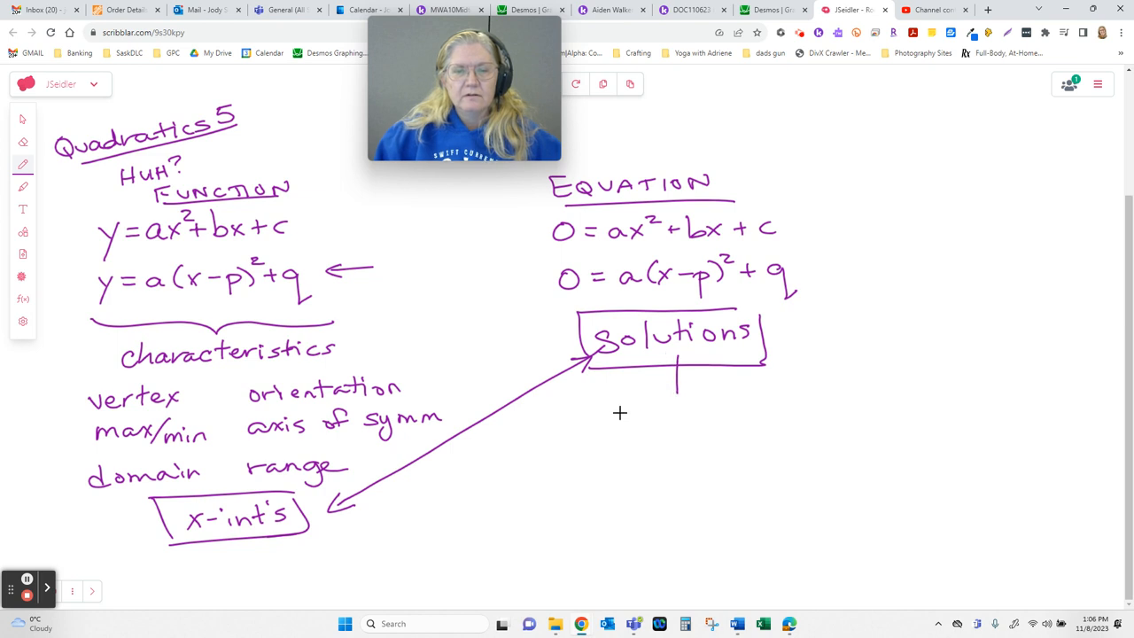
left_click_drag(611, 422, 700, 422)
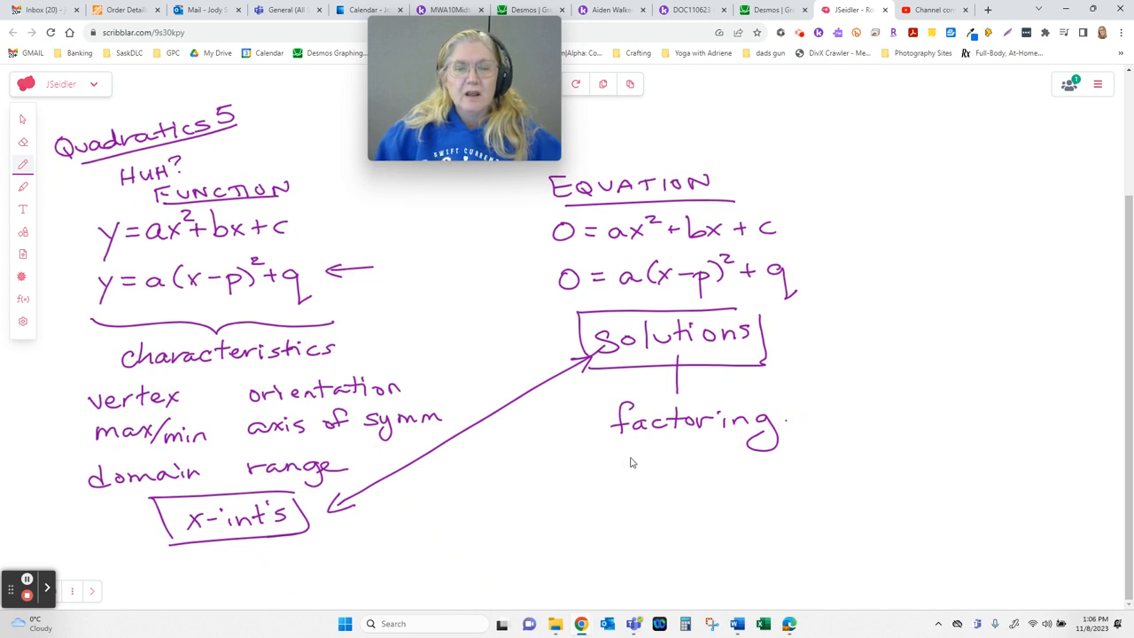
left_click_drag(620, 464, 700, 457)
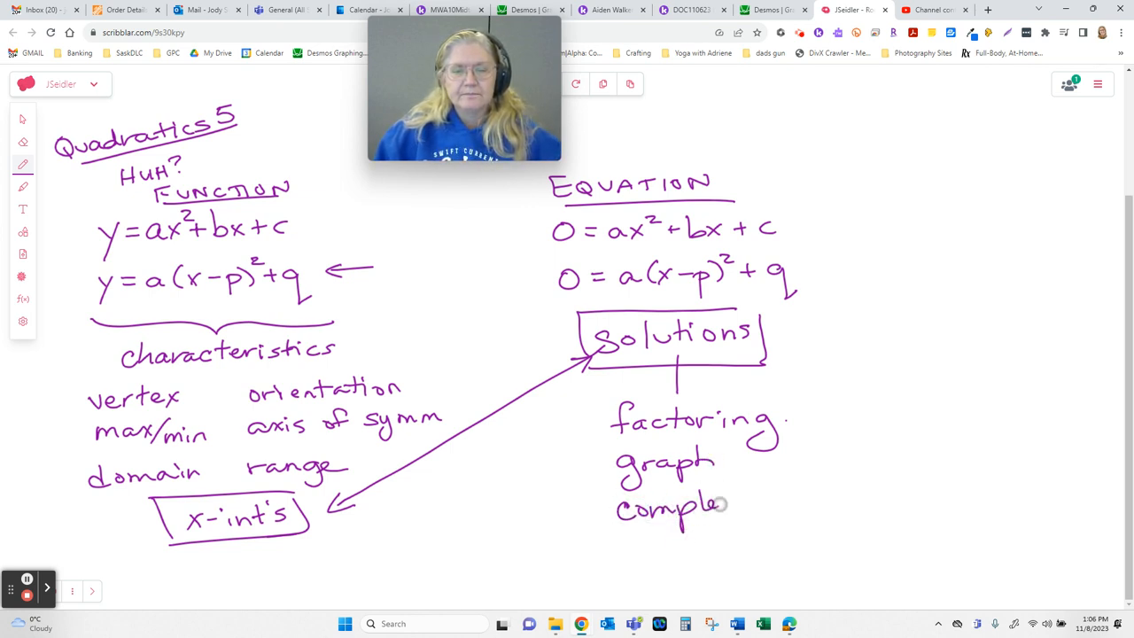
left_click_drag(718, 505, 815, 505)
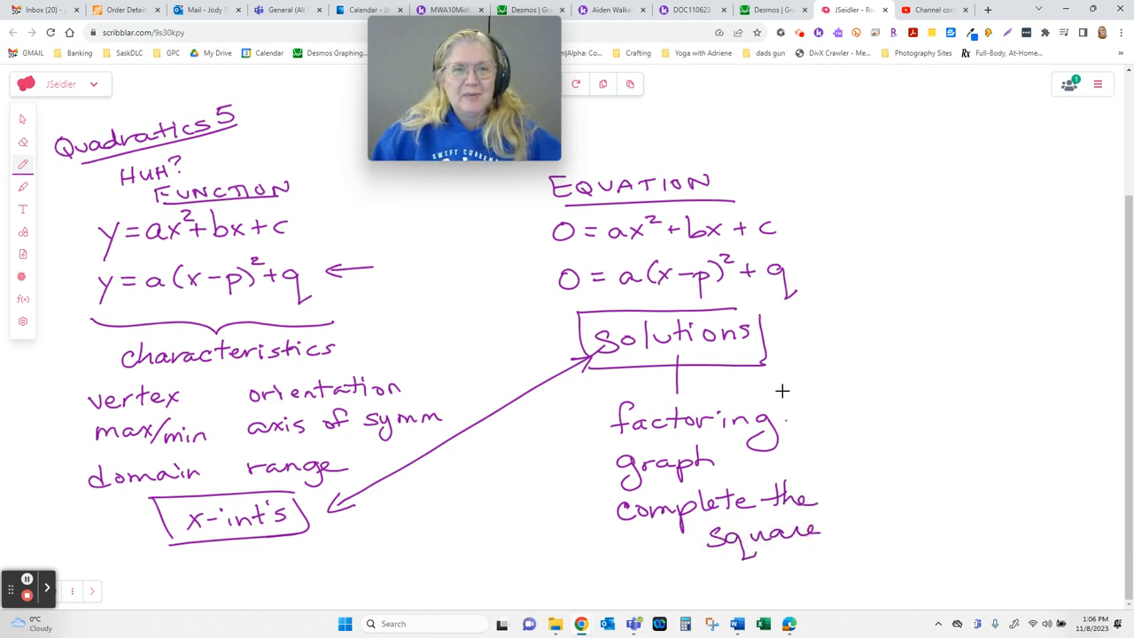
mouse_move(793, 393)
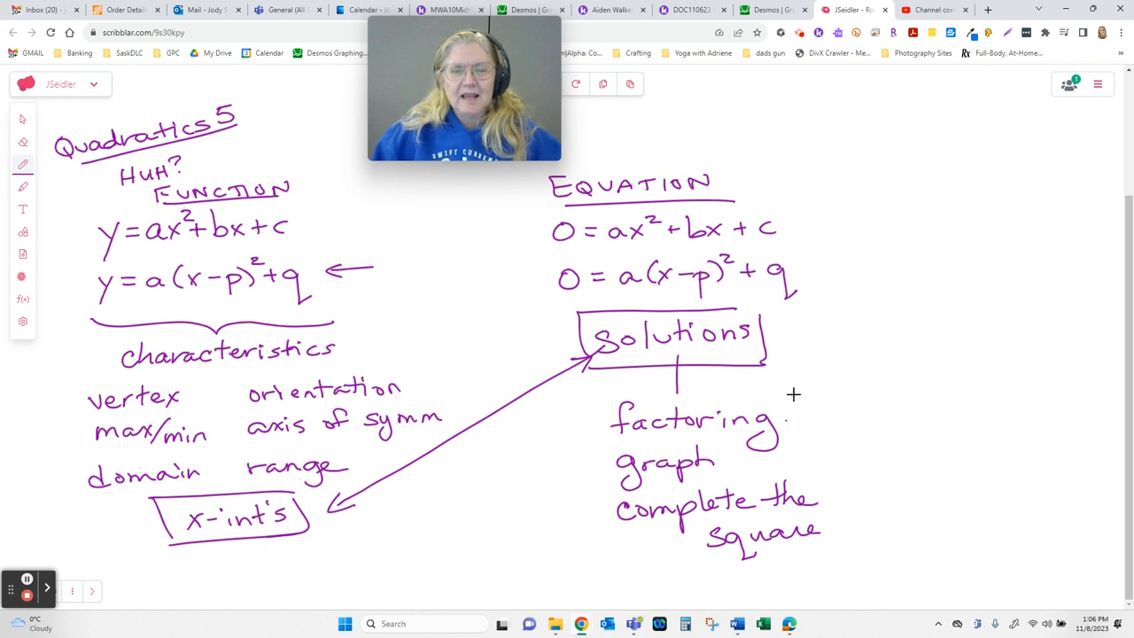
mouse_move(823, 409)
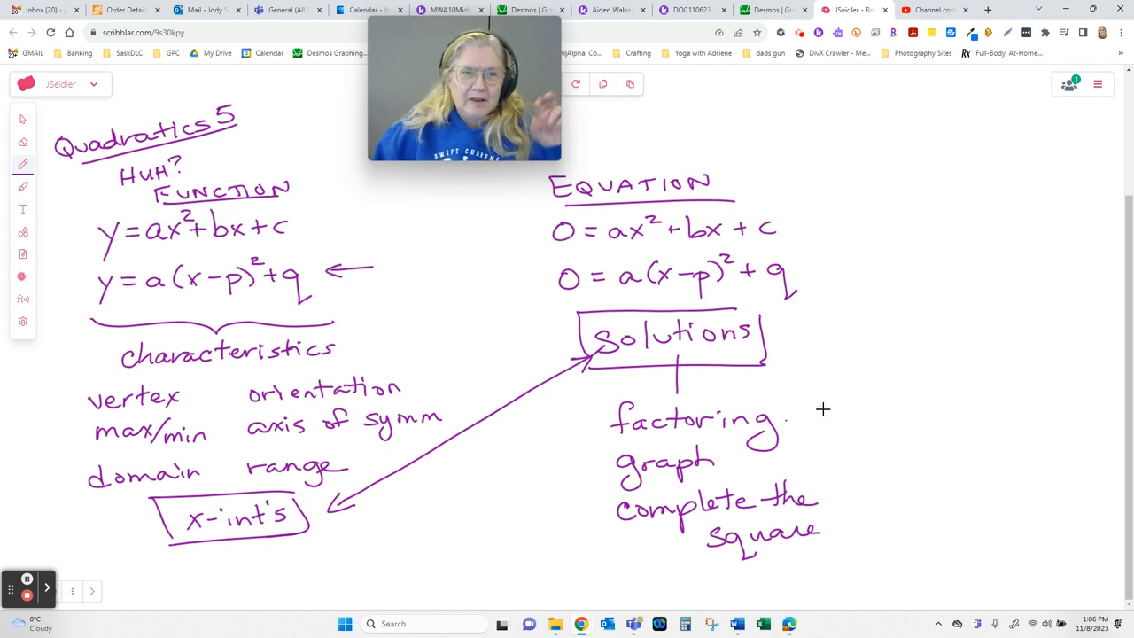
mouse_move(826, 421)
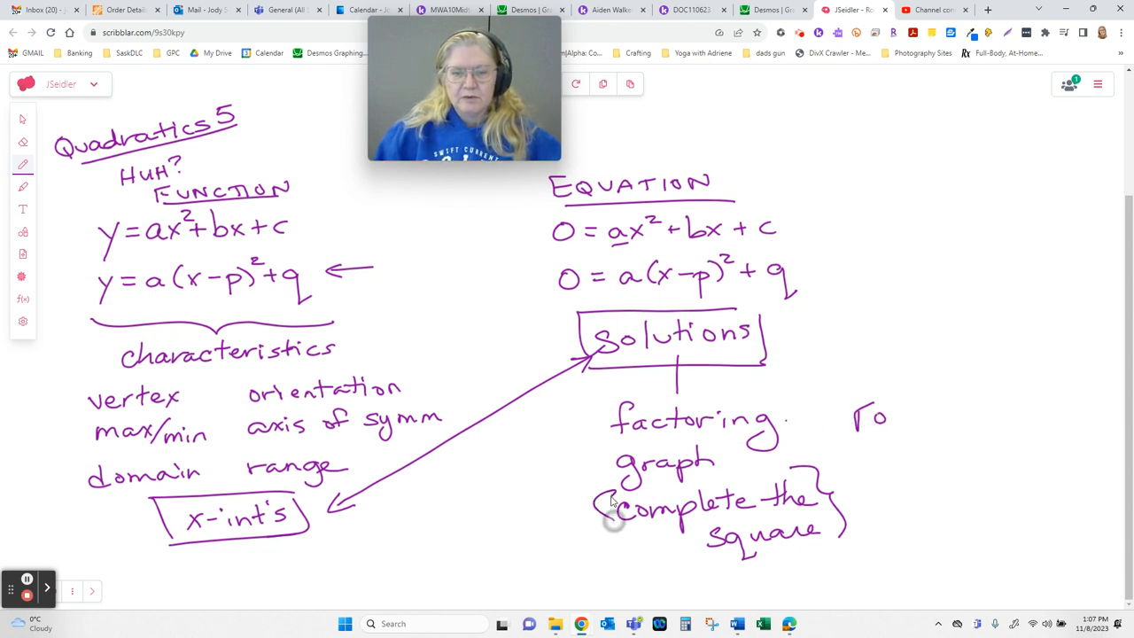
Write FORMULA beside the bracketed complete the square
left_click_drag(482, 532, 540, 546)
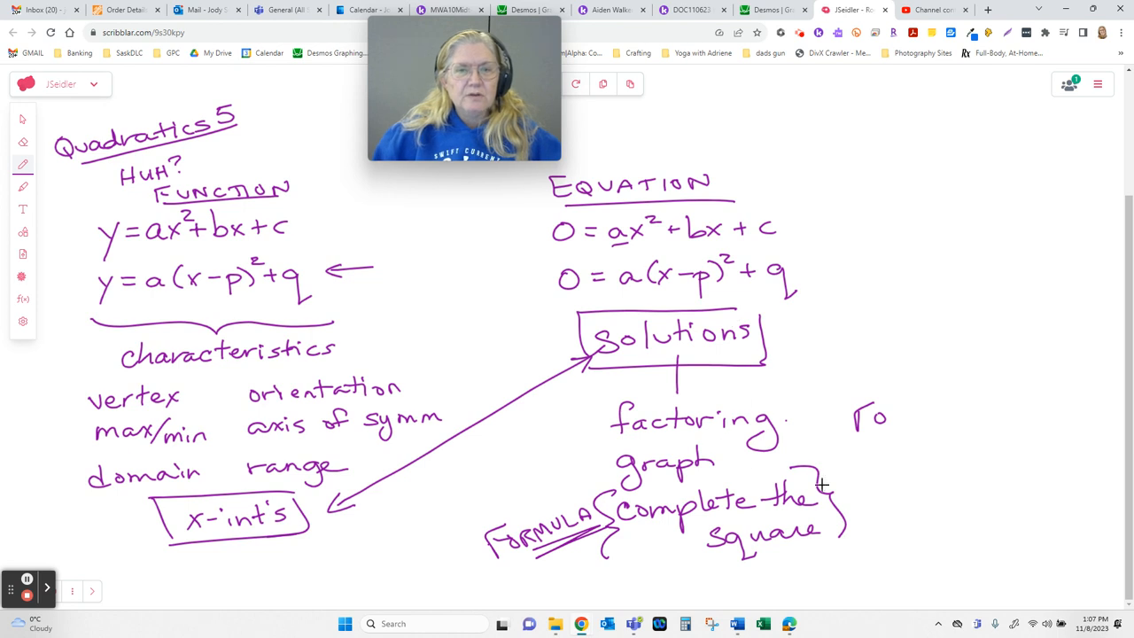
mouse_move(815, 461)
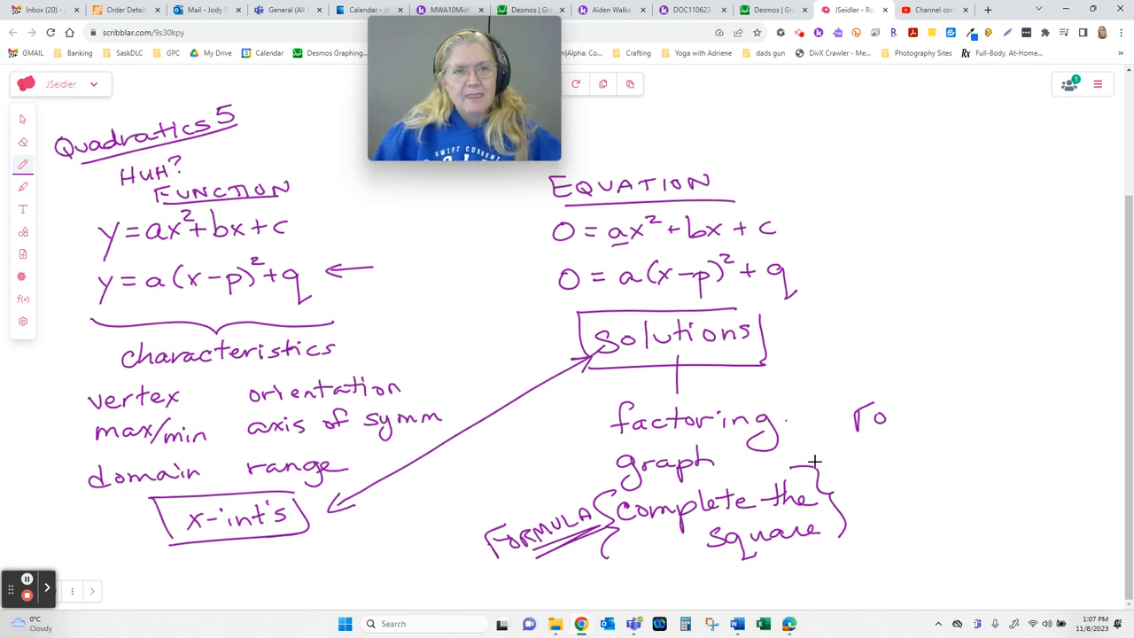